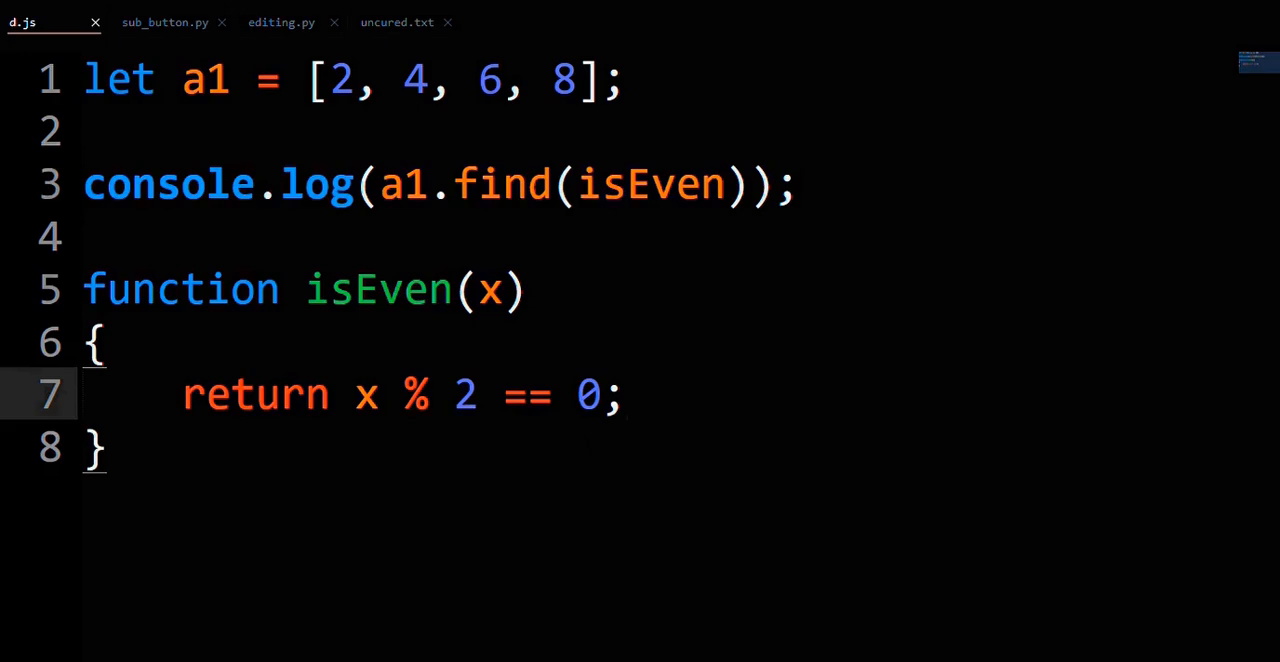
pyautogui.click(625, 394)
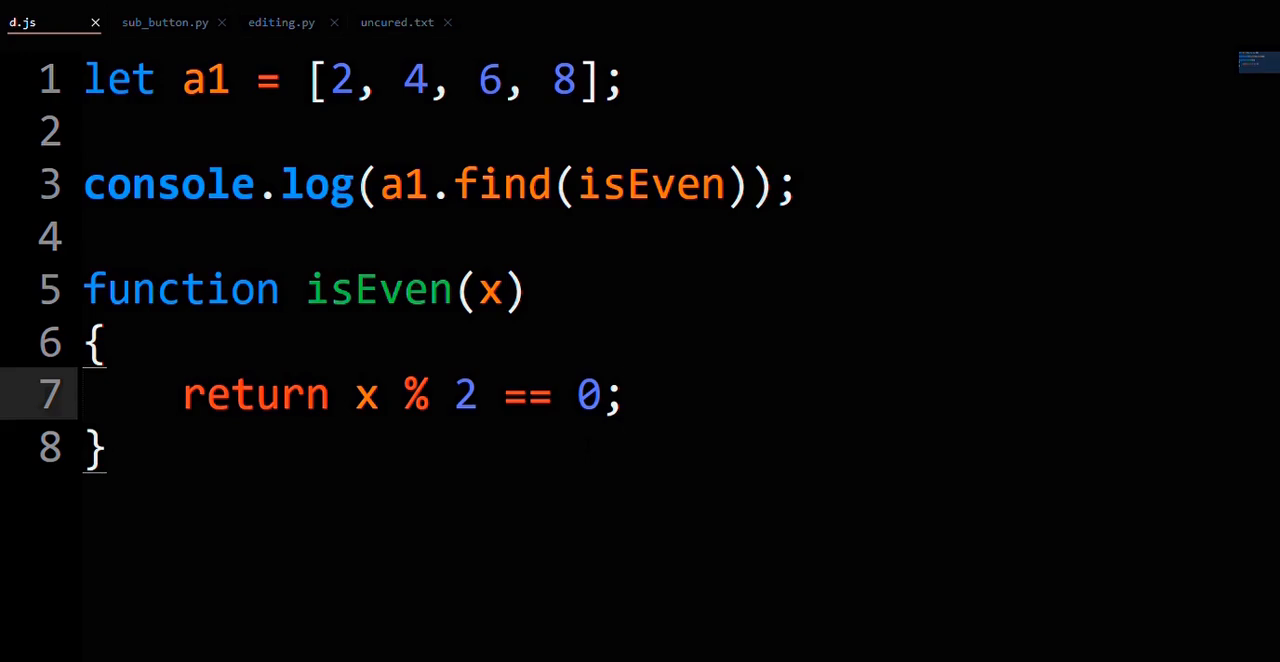
pyautogui.click(624, 393)
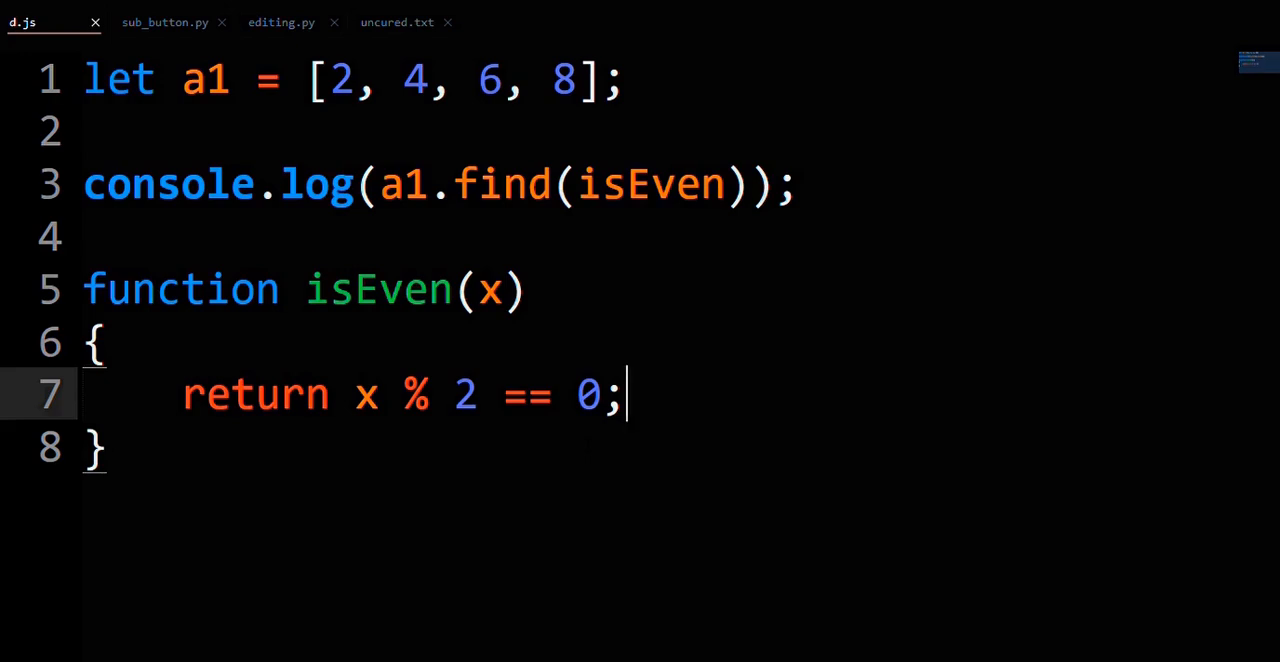